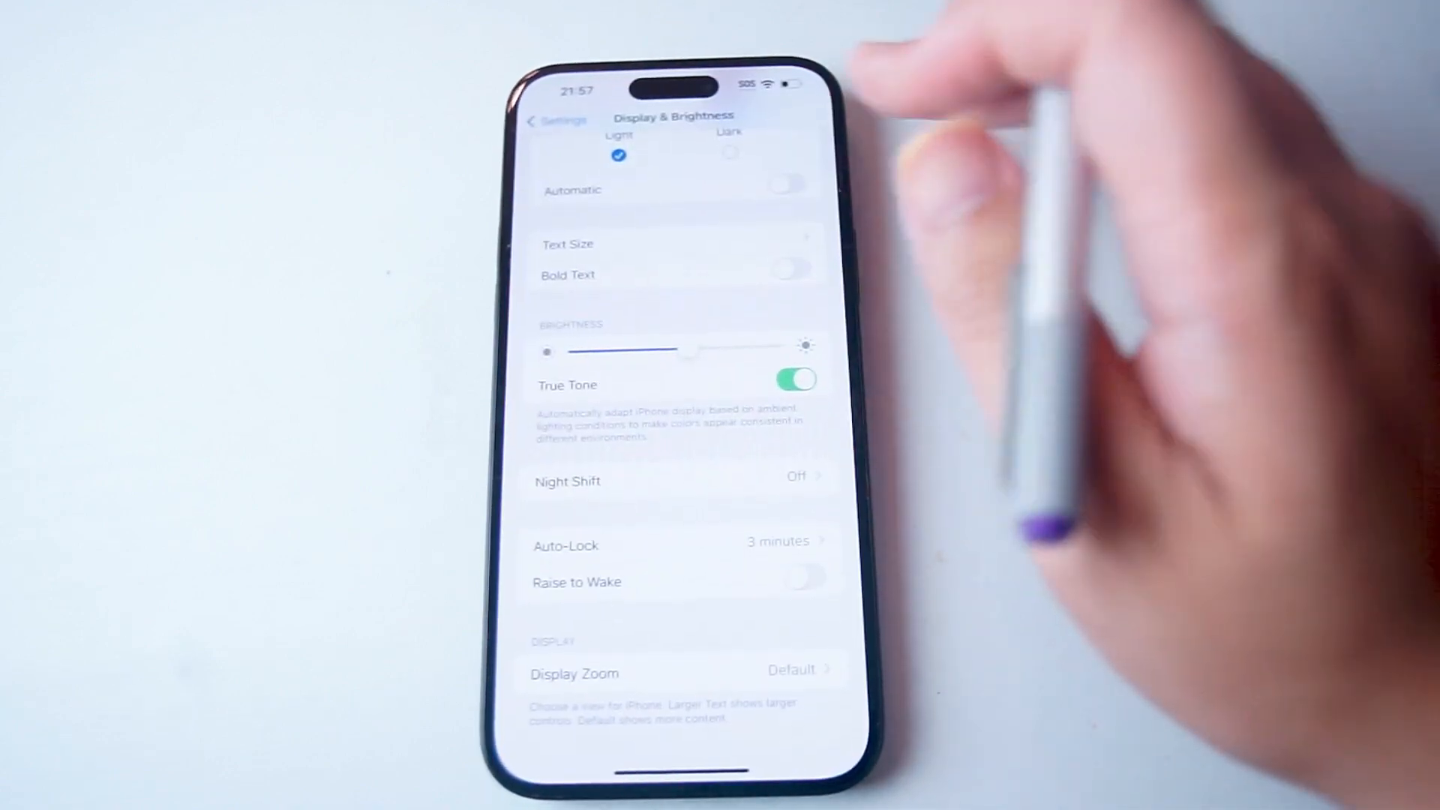
# Return from Display & Brightness to the main Settings list and scroll down it.
pyautogui.click(549, 120)
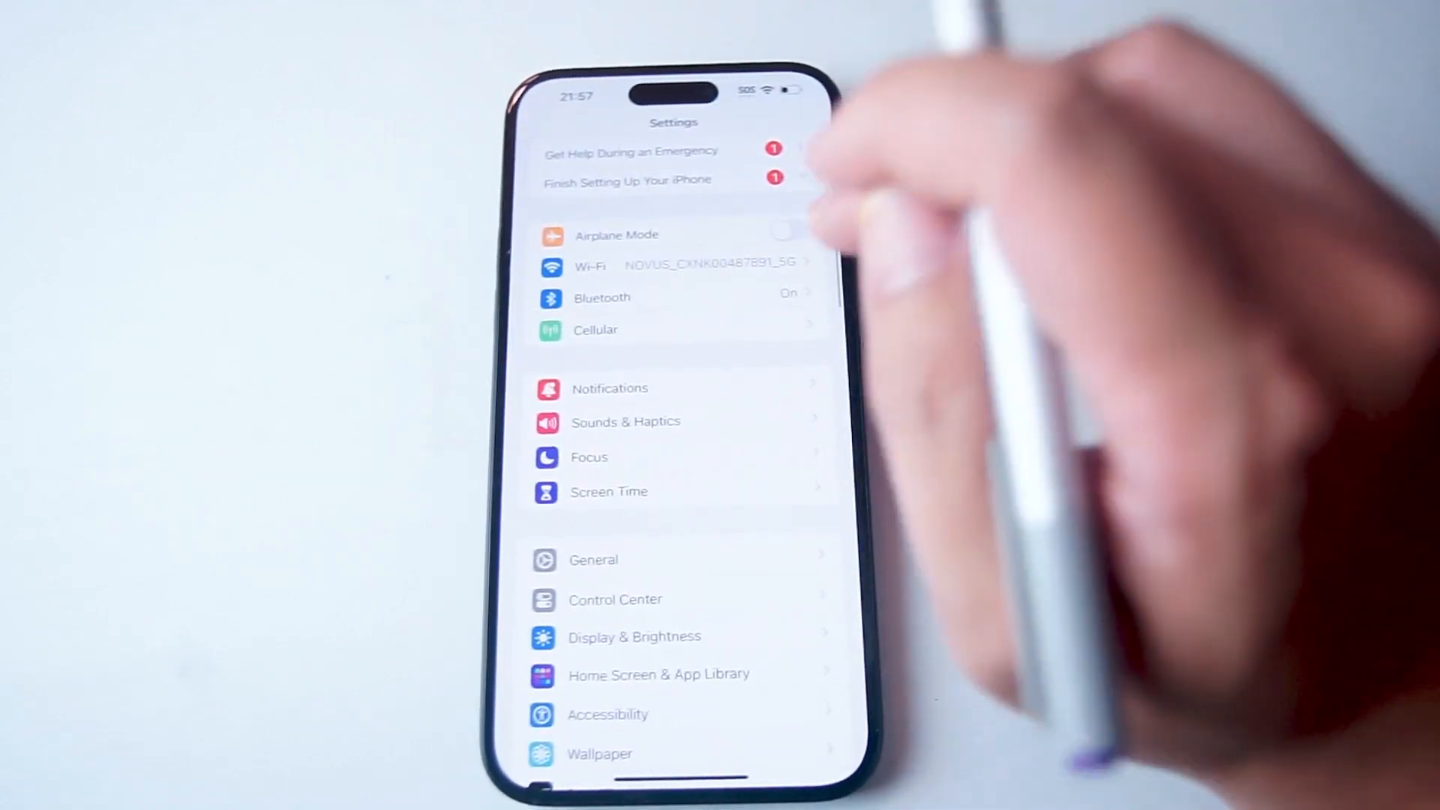
pyautogui.scroll(-3)
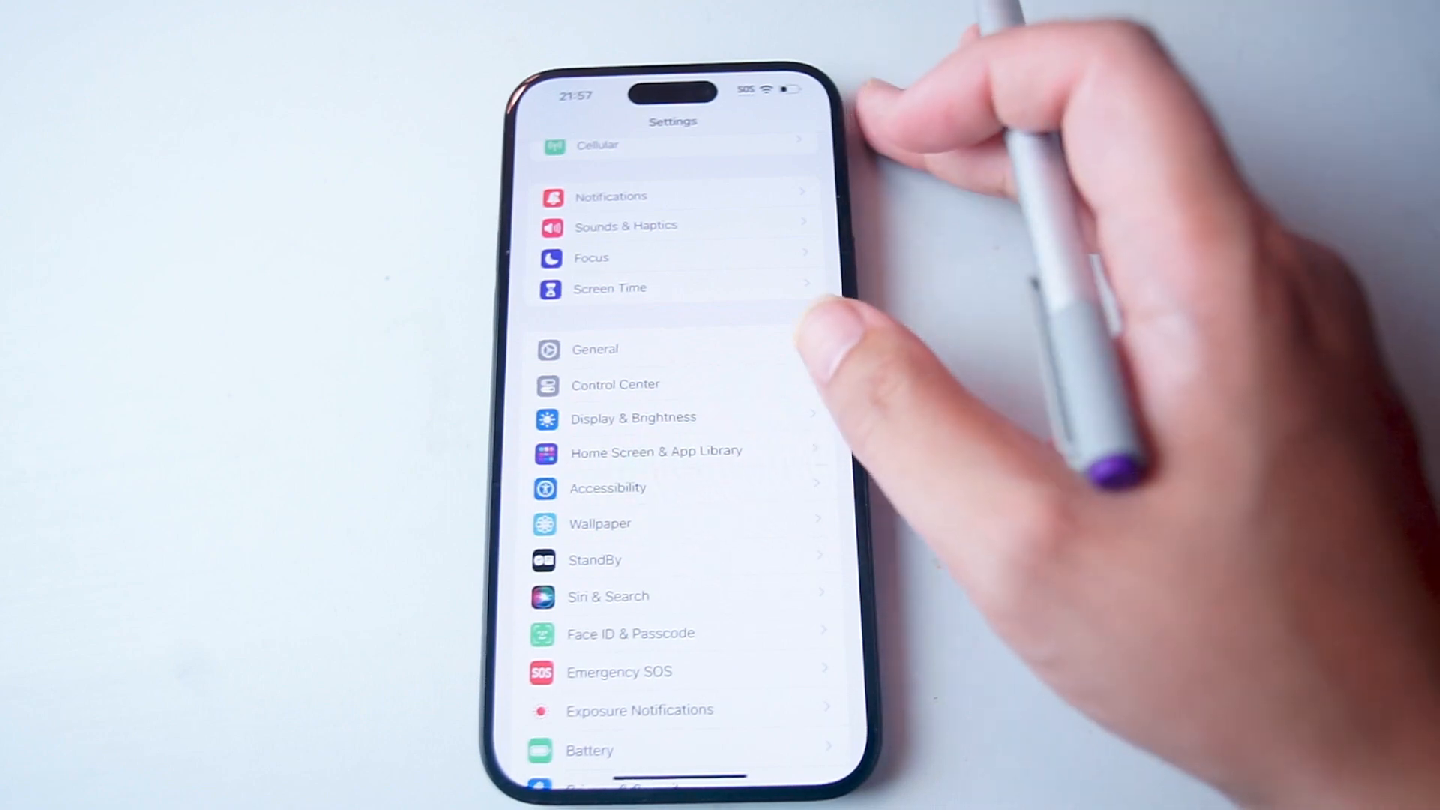
# Reopen Display & Brightness and go to its Display Zoom preview screen.
pyautogui.click(633, 417)
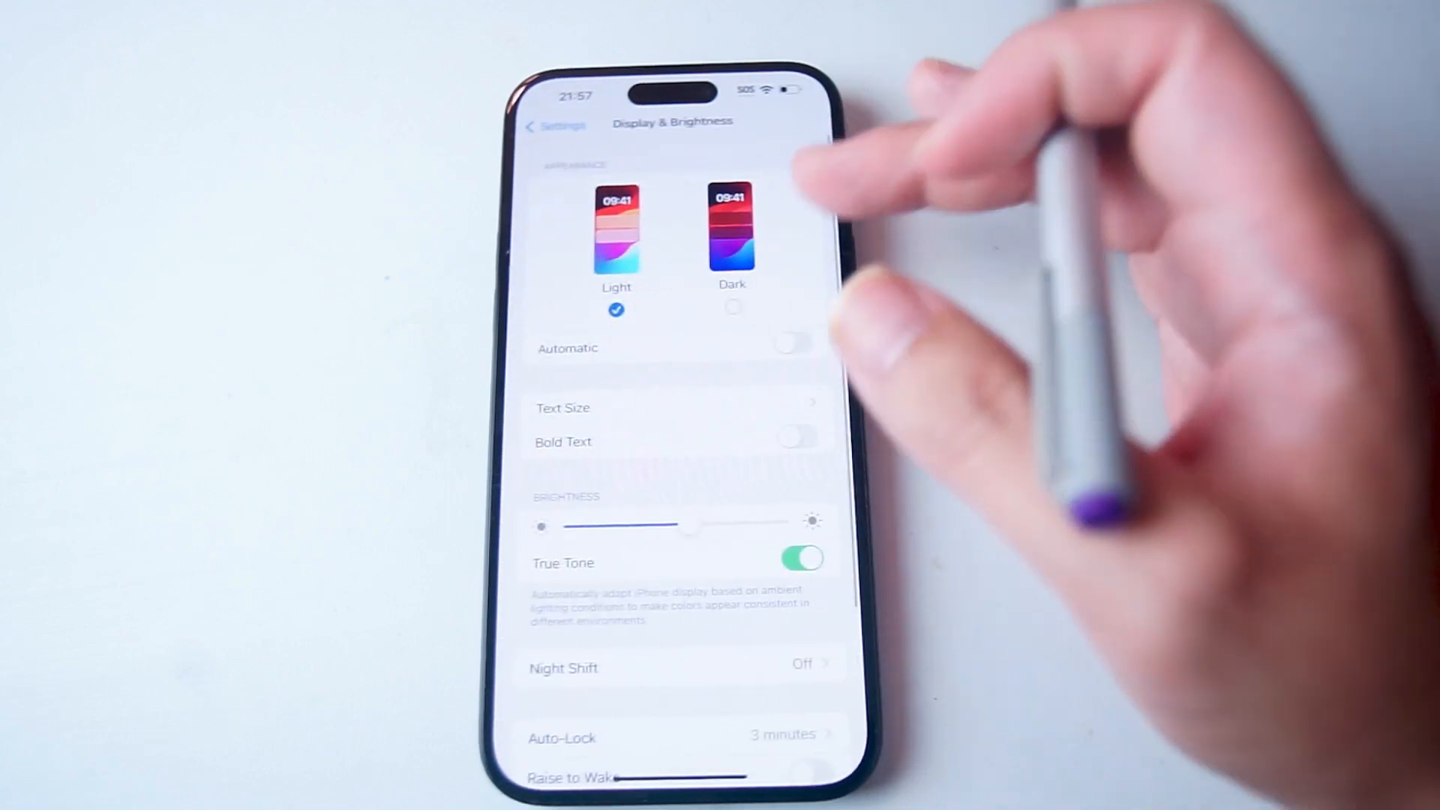
pyautogui.scroll(-3)
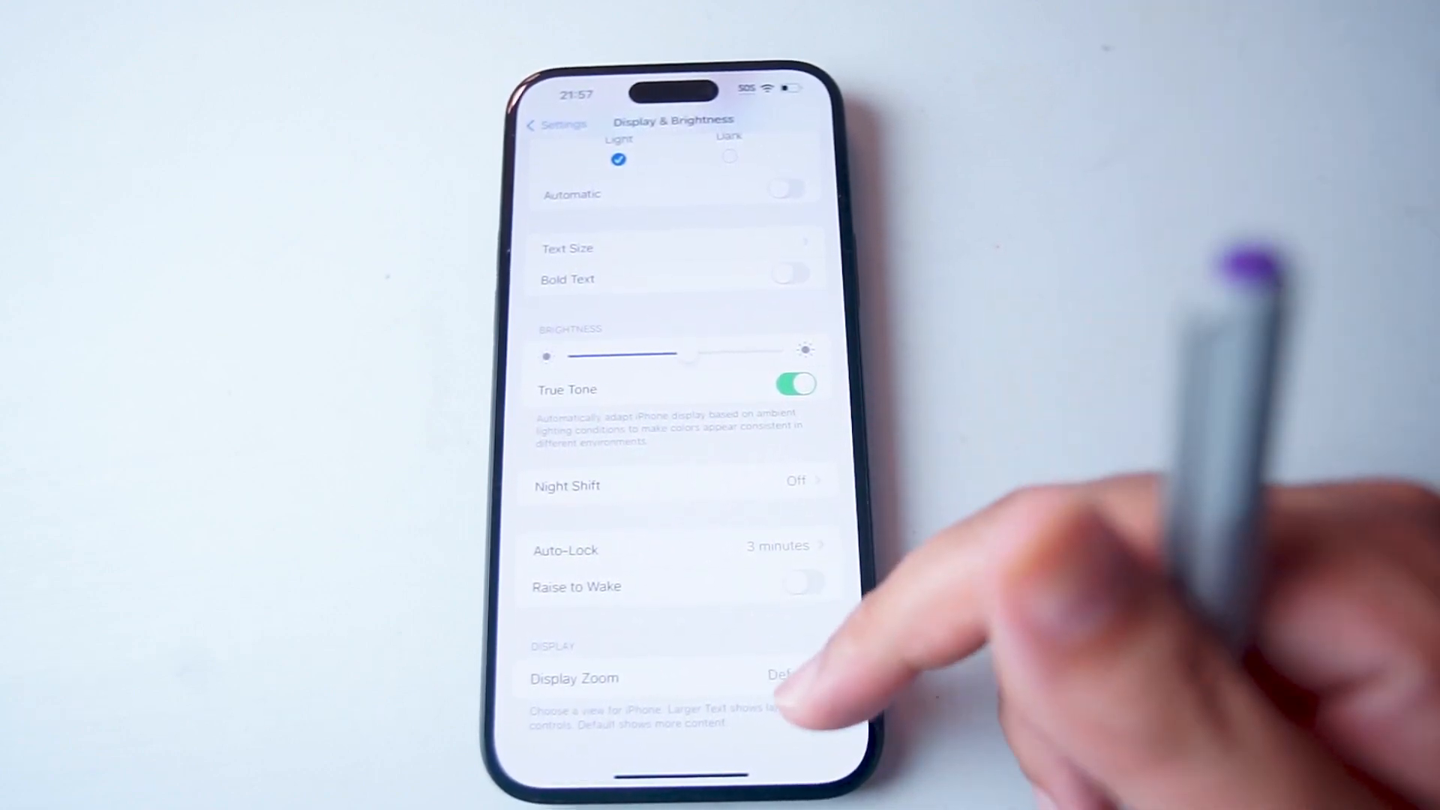
pyautogui.click(604, 678)
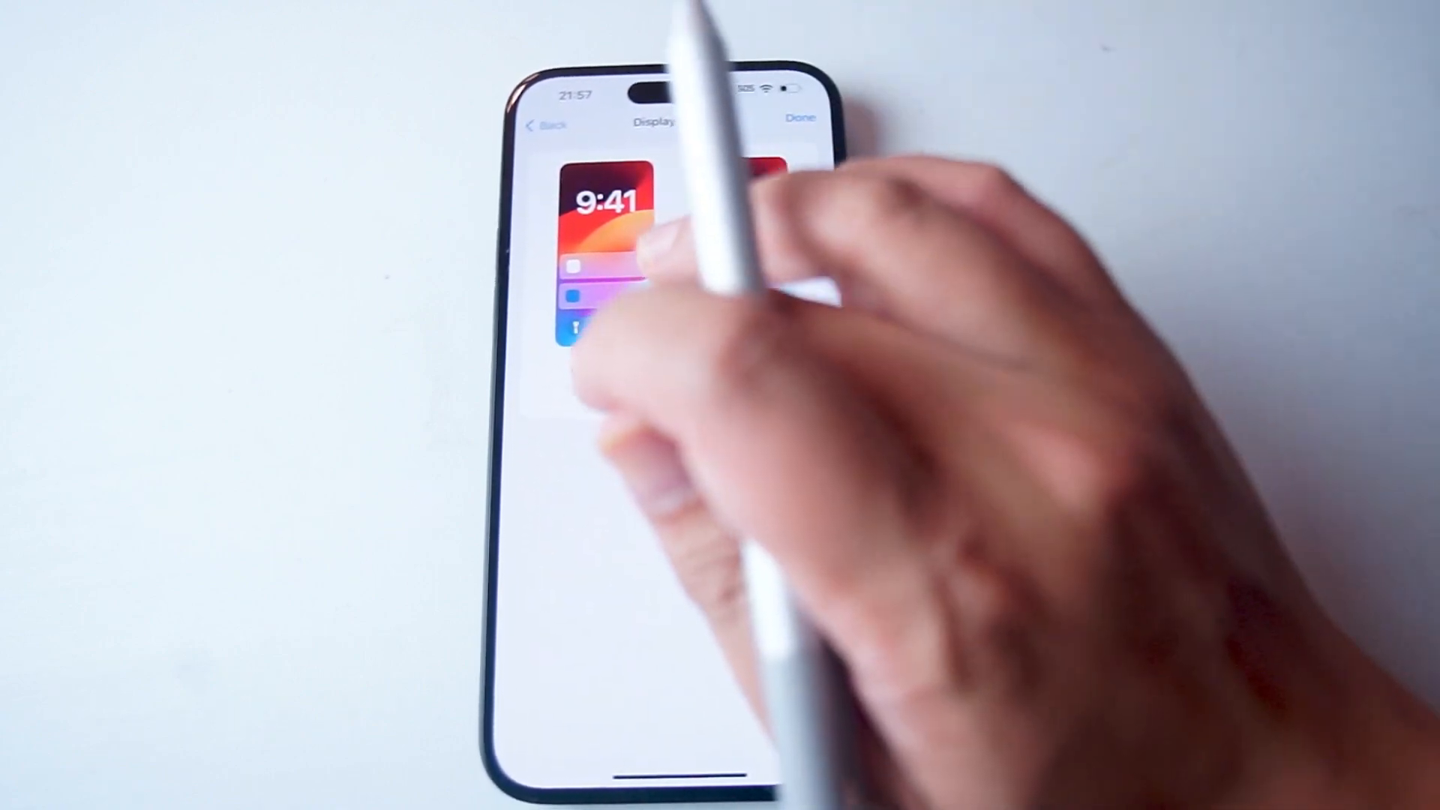